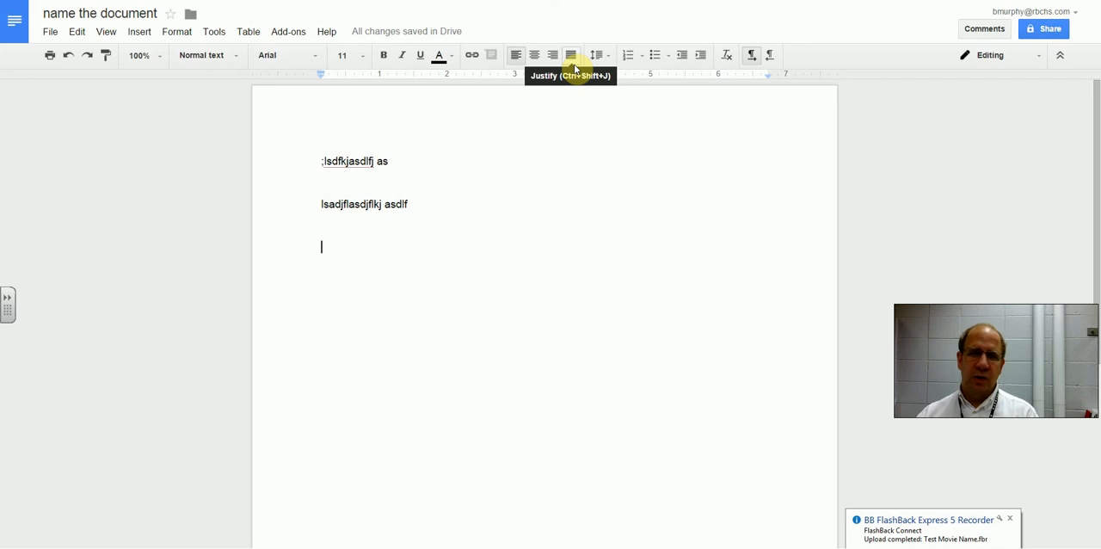
{"action": "mouse_move", "coordinate": [582, 354]}
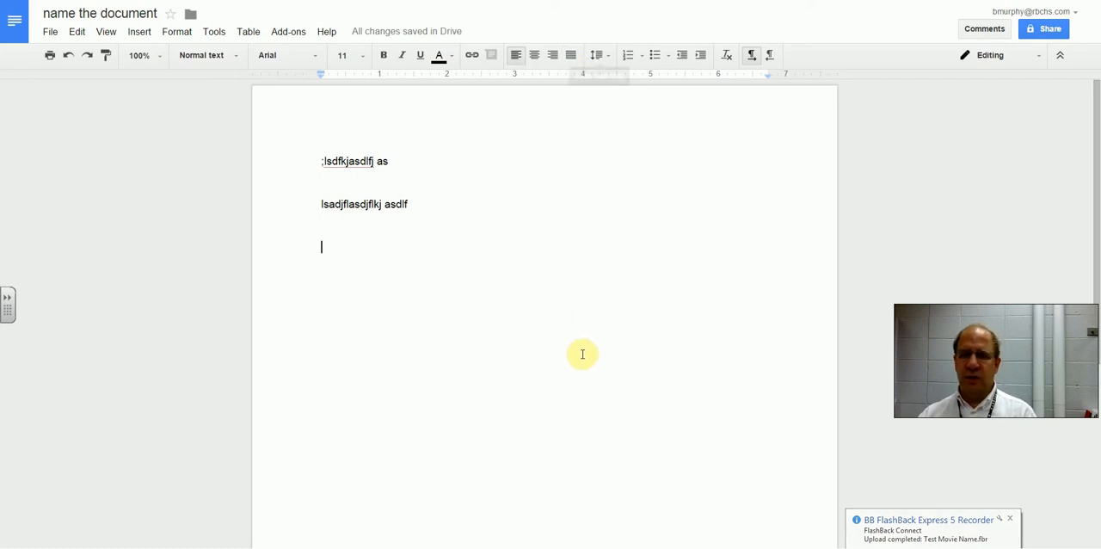
{"action": "mouse_move", "coordinate": [585, 364]}
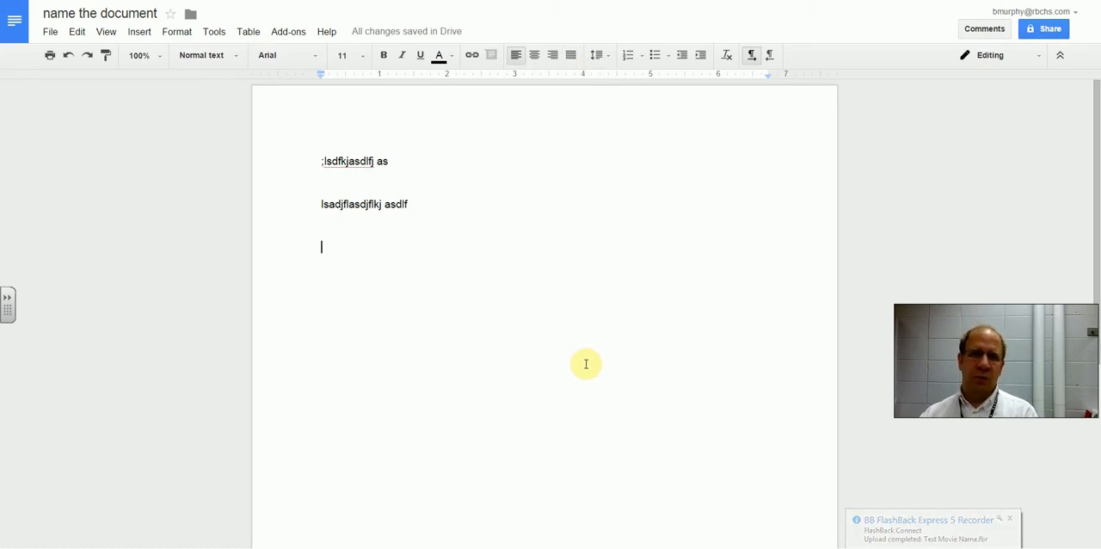
{"action": "mouse_move", "coordinate": [578, 86]}
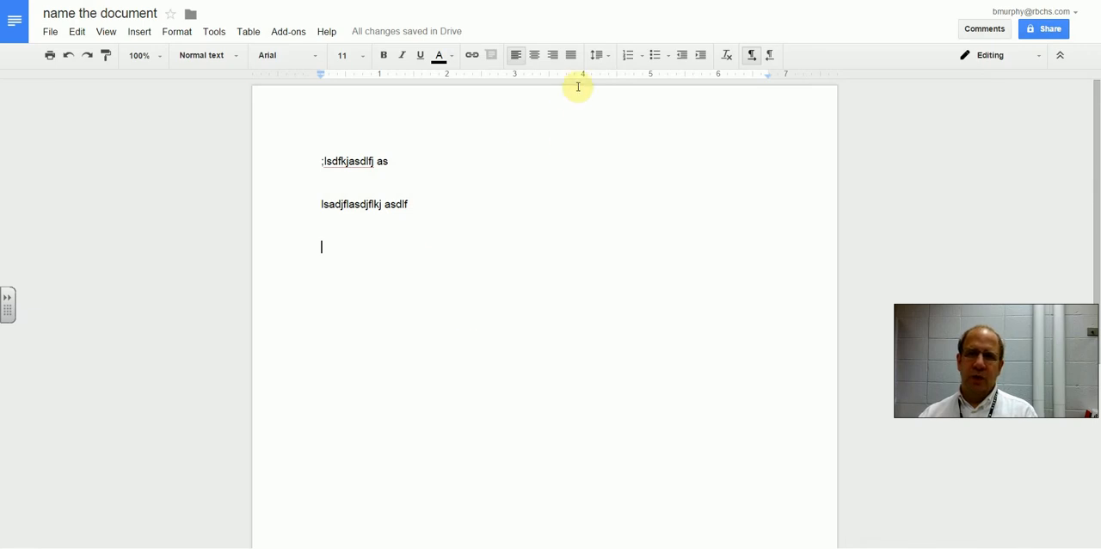
- Insert a new blank drawing from the Insert menu
{"action": "left_click", "coordinate": [139, 32]}
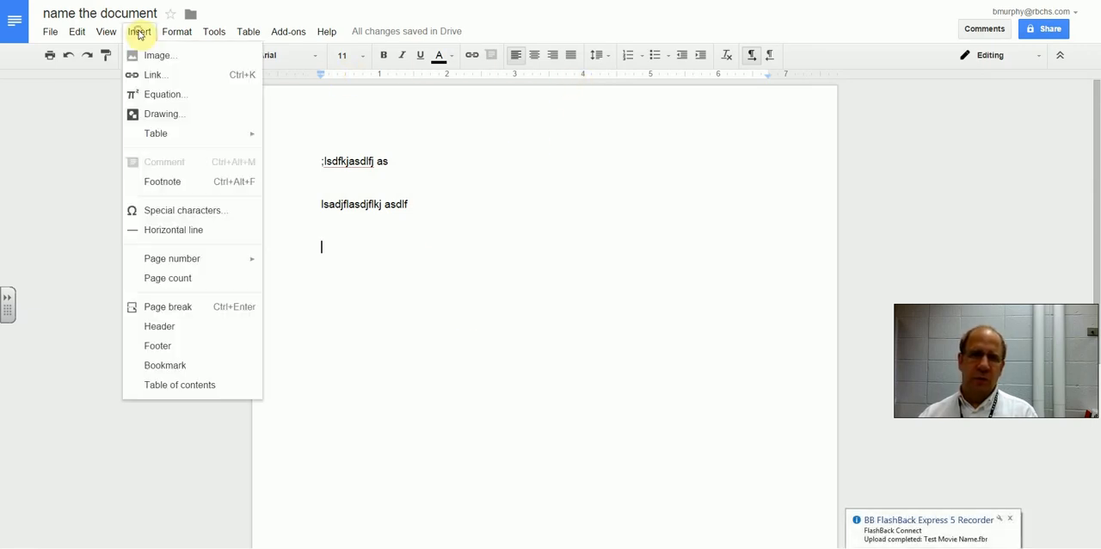
{"action": "mouse_move", "coordinate": [163, 113]}
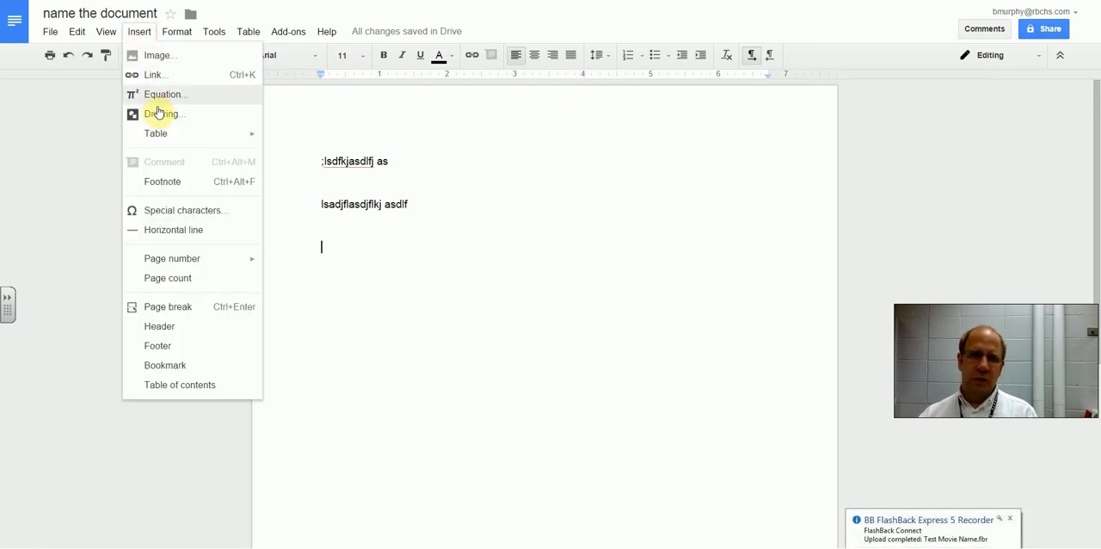
{"action": "left_click", "coordinate": [163, 113]}
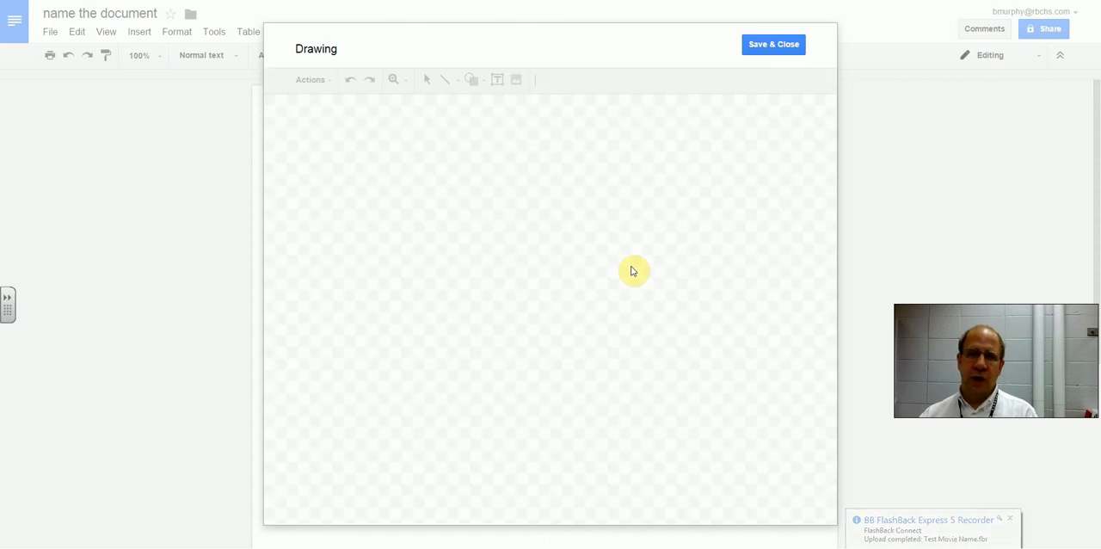
- Draw a text box reading 'text box' and save the drawing into the document
{"action": "left_click", "coordinate": [772, 44]}
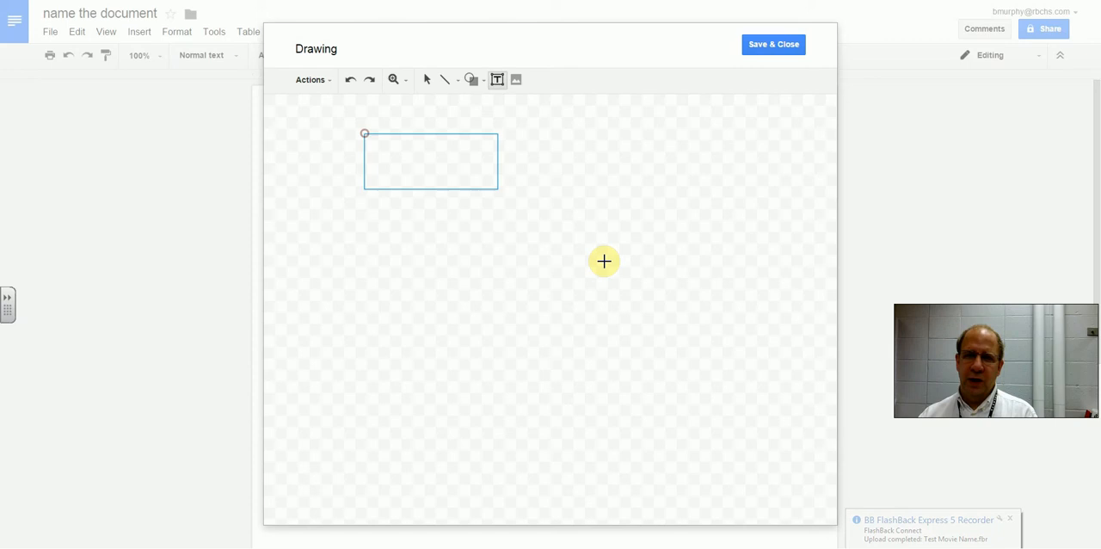
{"action": "left_click_drag", "start_coordinate": [364, 134], "coordinate": [613, 269]}
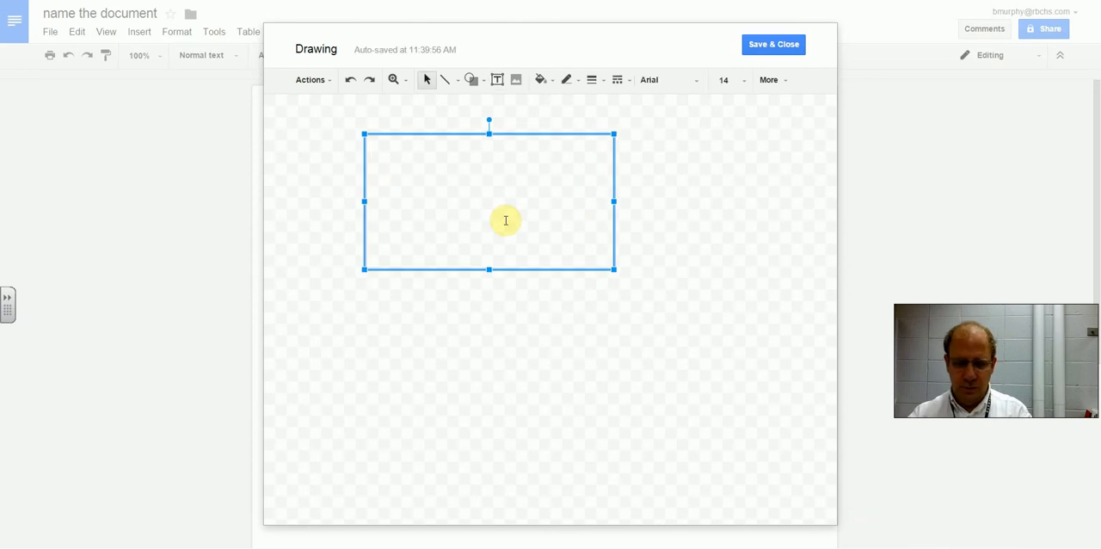
{"action": "type", "text": "tj"}
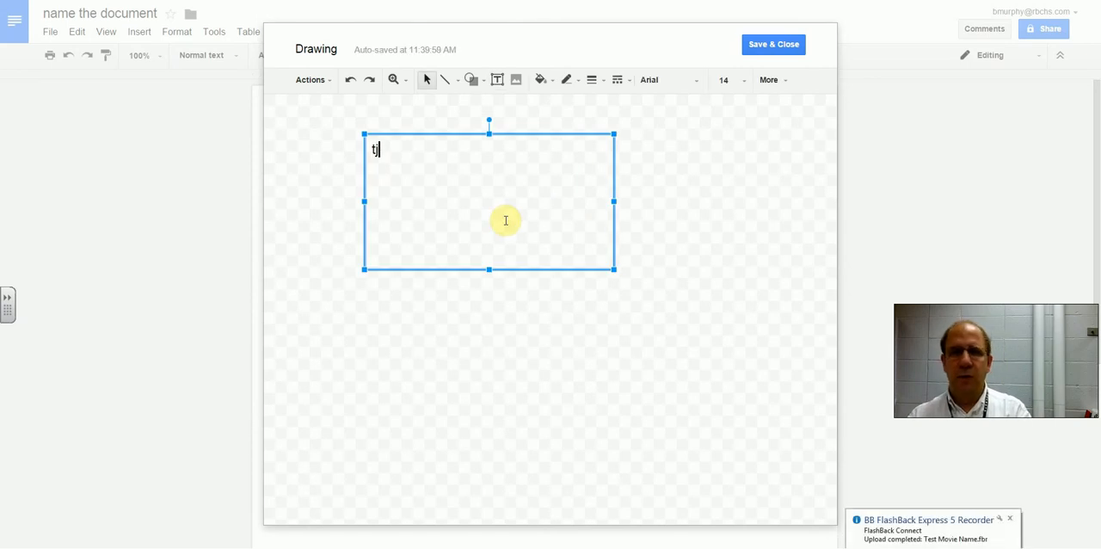
{"action": "type", "text": "text bos"}
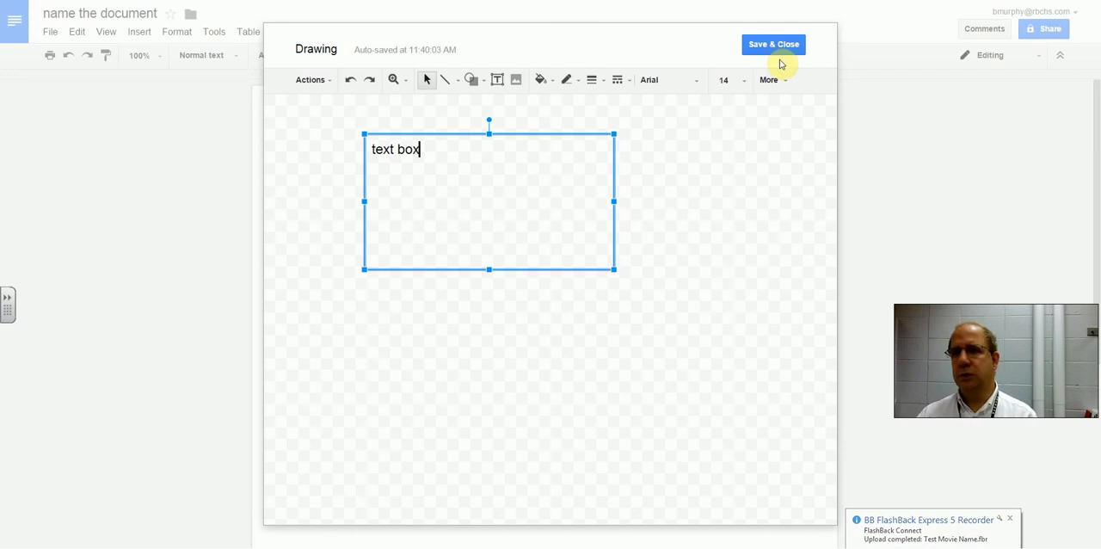
{"action": "left_click", "coordinate": [773, 44]}
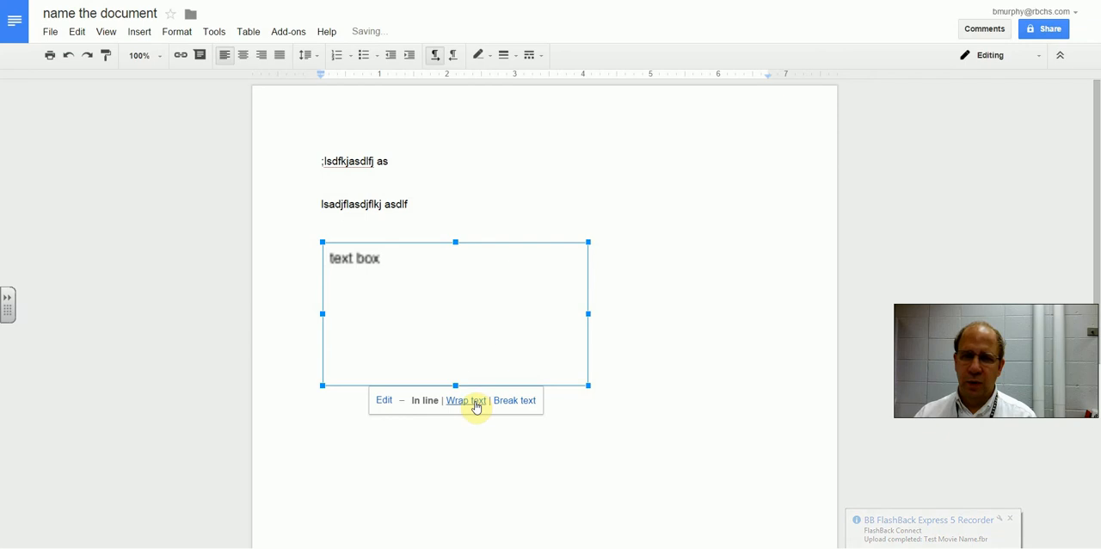
- Set the text box drawing to Wrap text and move it right of the two lines
{"action": "left_click", "coordinate": [466, 400]}
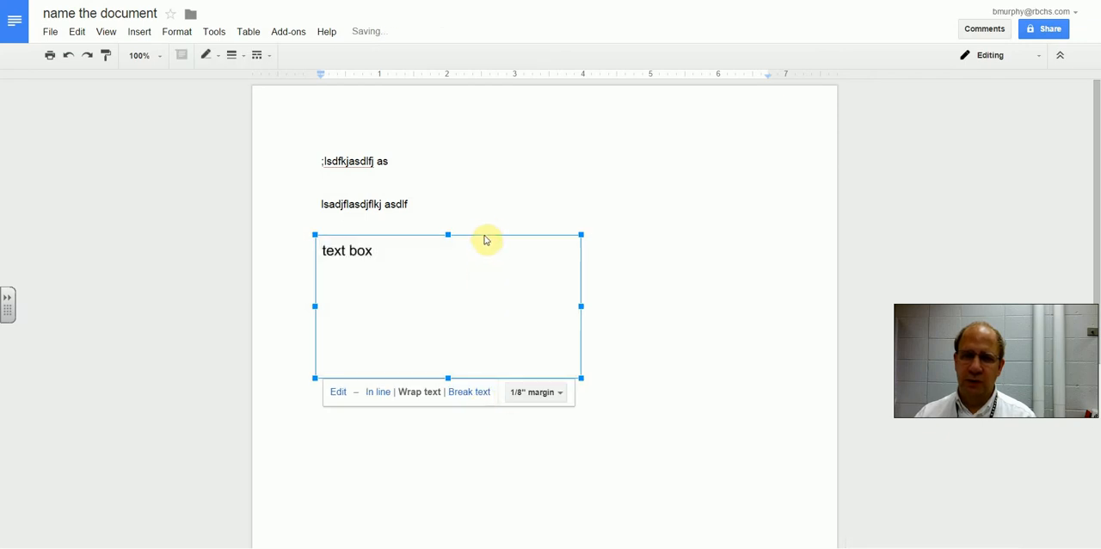
{"action": "left_click", "coordinate": [442, 276]}
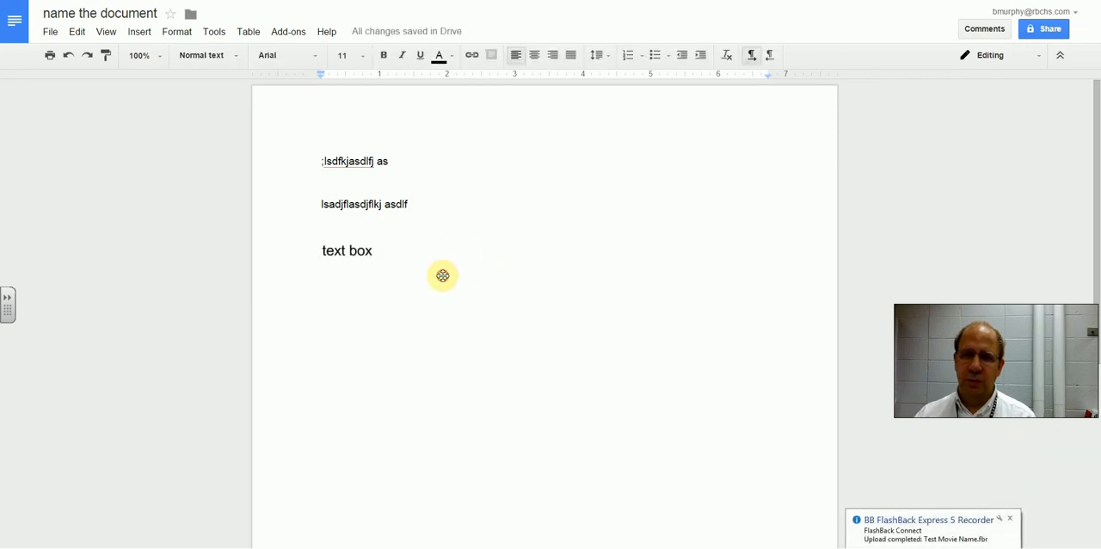
{"action": "left_click", "coordinate": [443, 276]}
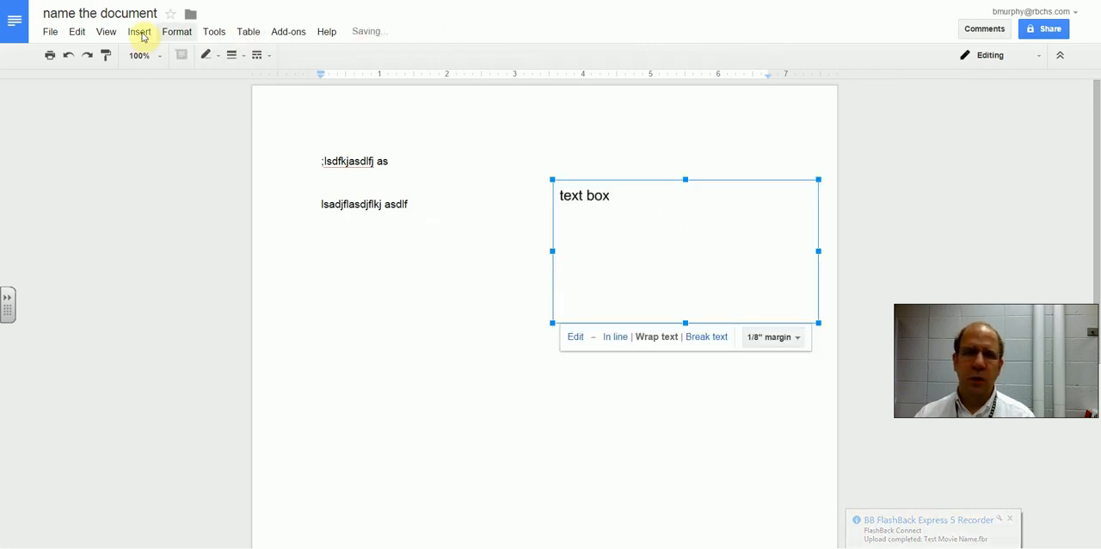
{"action": "left_click", "coordinate": [139, 32]}
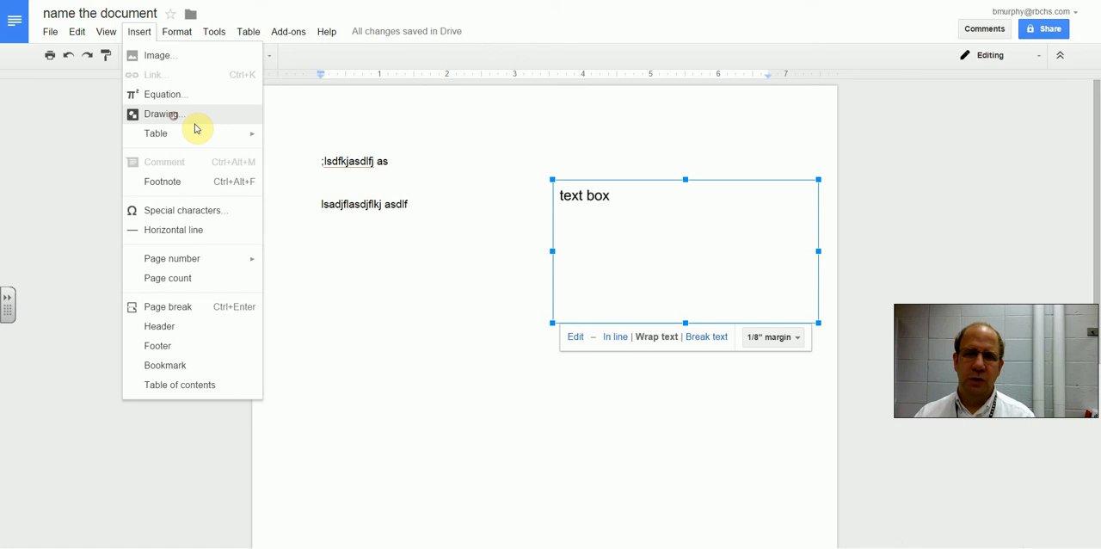
{"action": "left_click", "coordinate": [163, 113]}
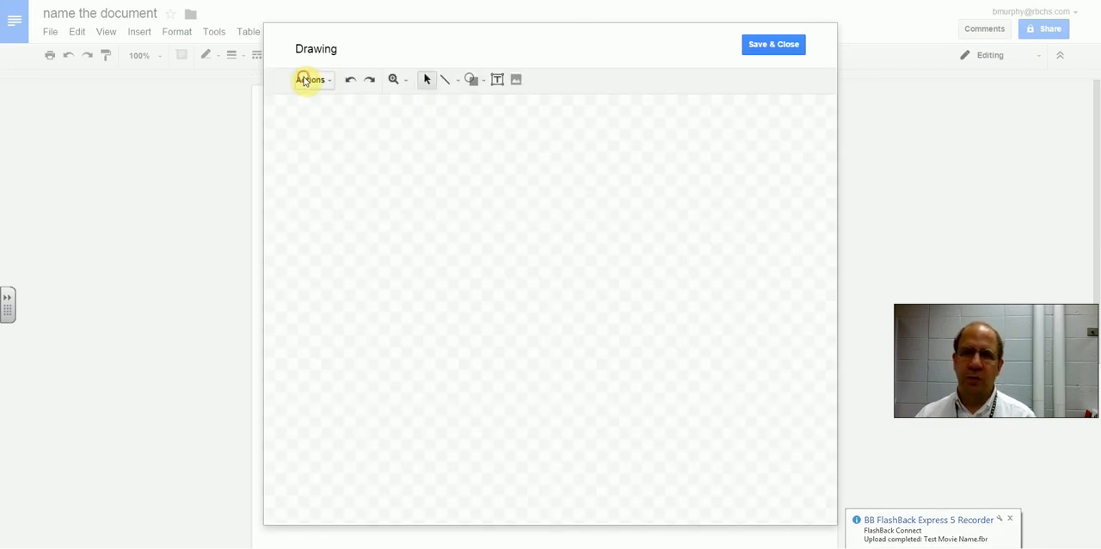
{"action": "left_click", "coordinate": [312, 80]}
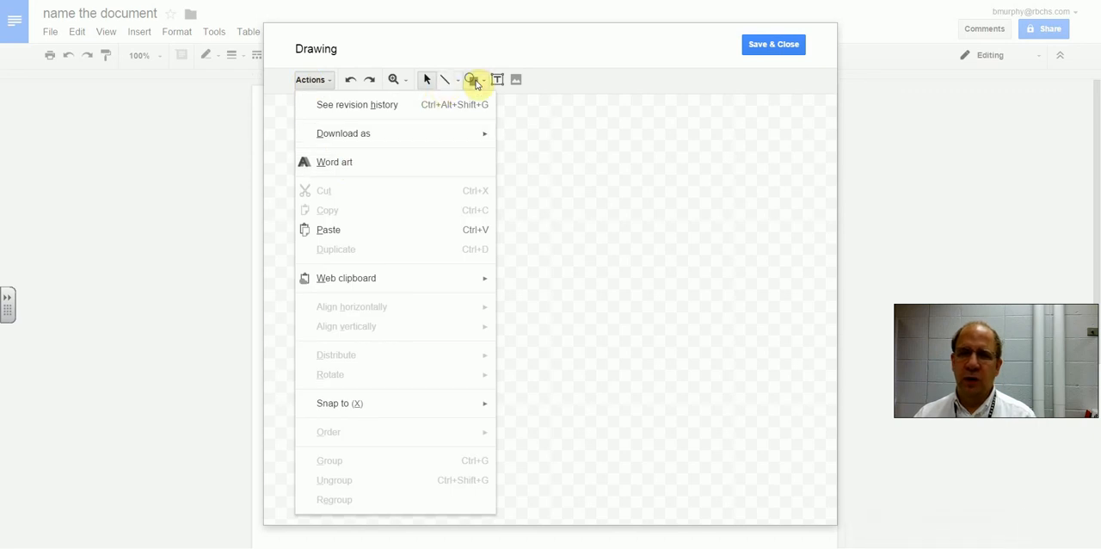
{"action": "left_click", "coordinate": [452, 80]}
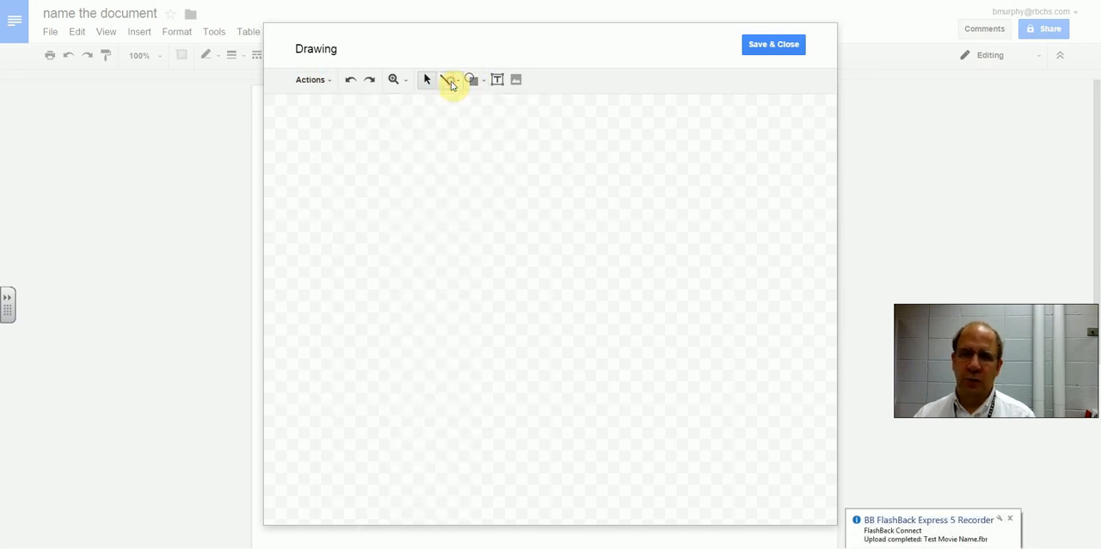
{"action": "left_click", "coordinate": [445, 80]}
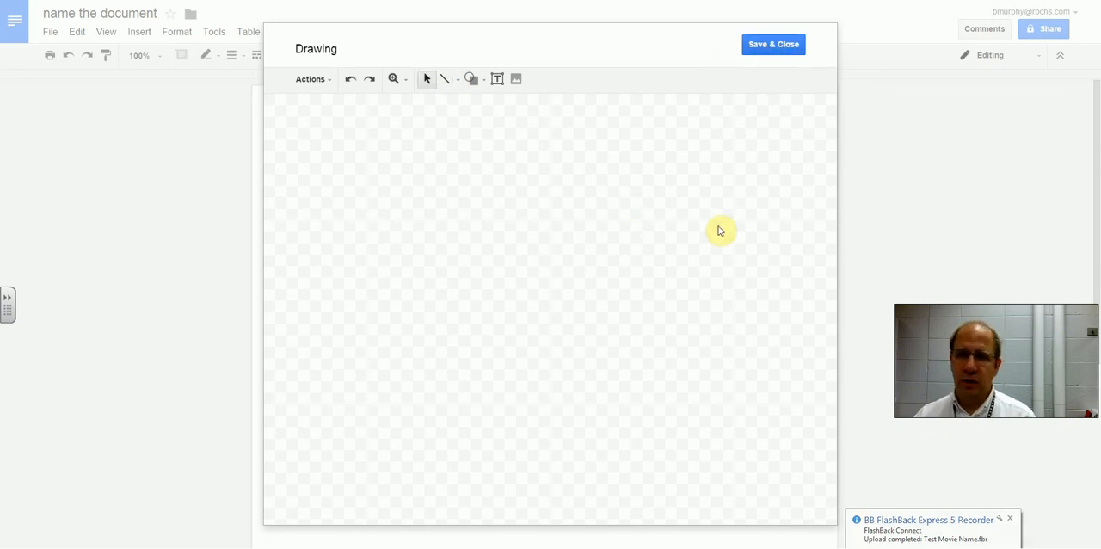
{"action": "left_click", "coordinate": [773, 44]}
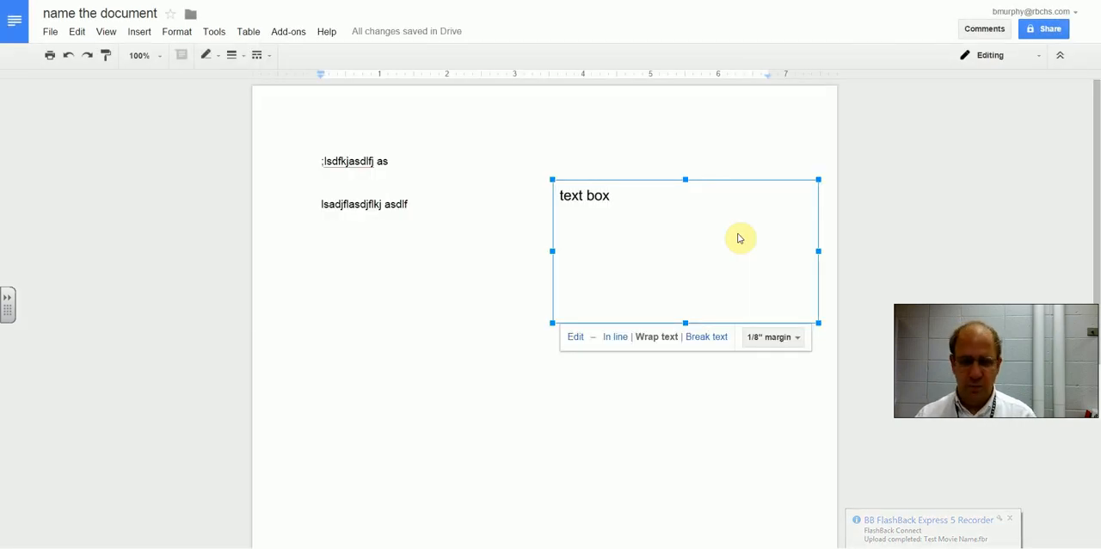